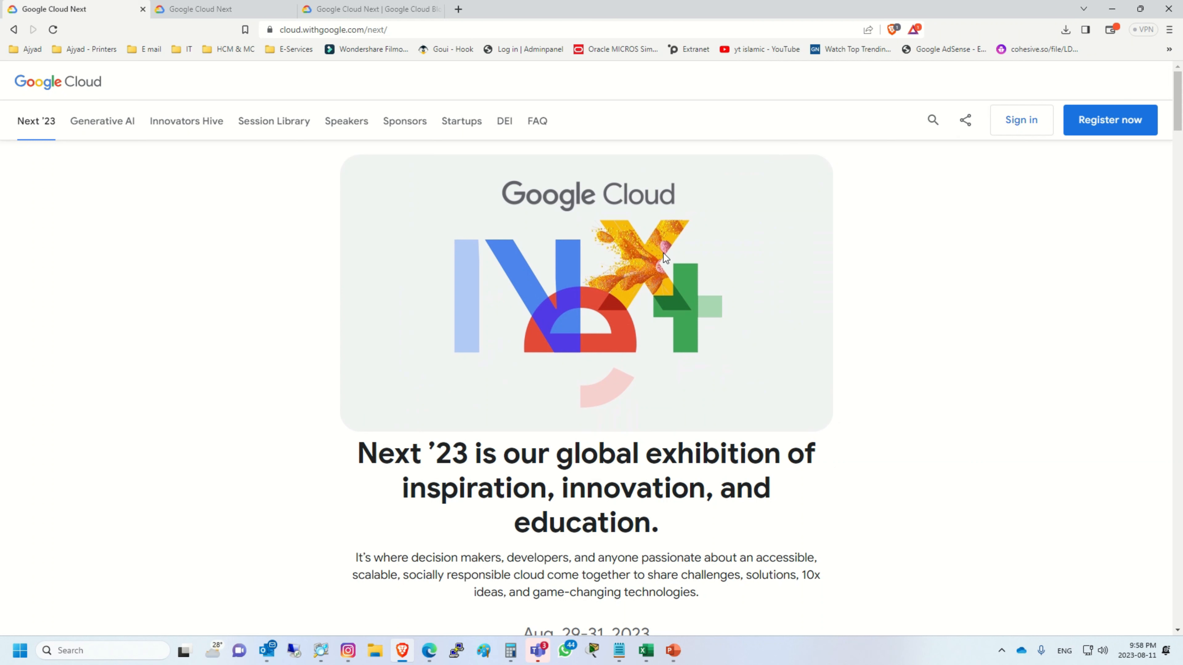
mouse_move(652, 474)
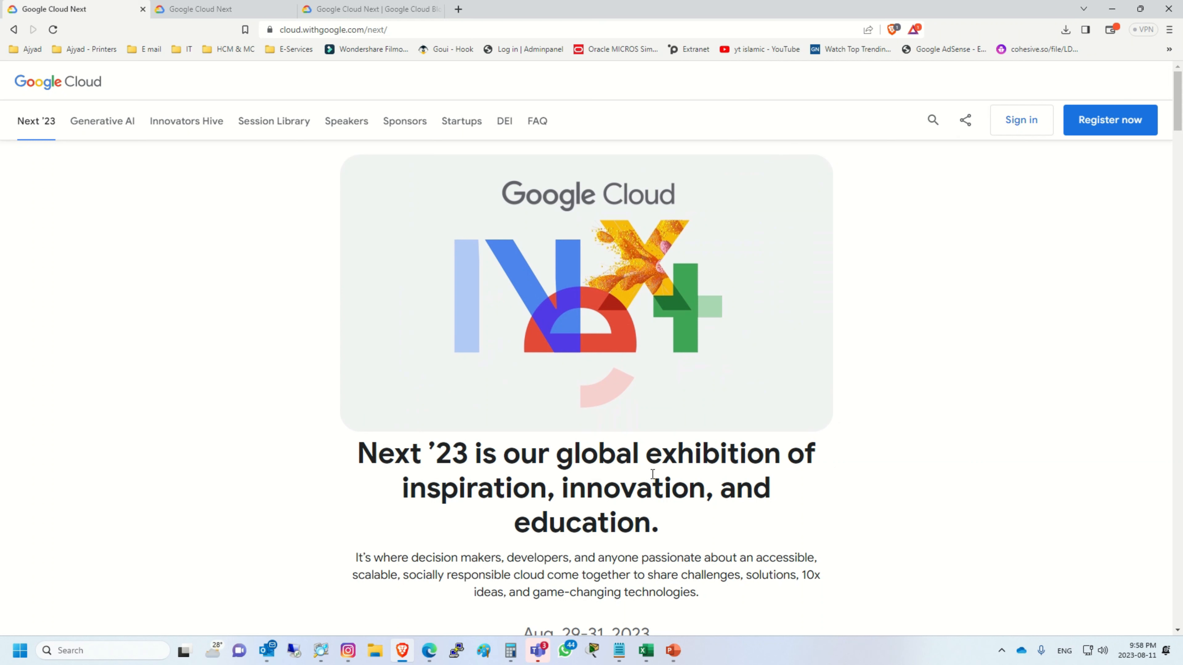
Scroll past the venue details down to the 'Ticket options for Next '23' section
scroll("down", 3)
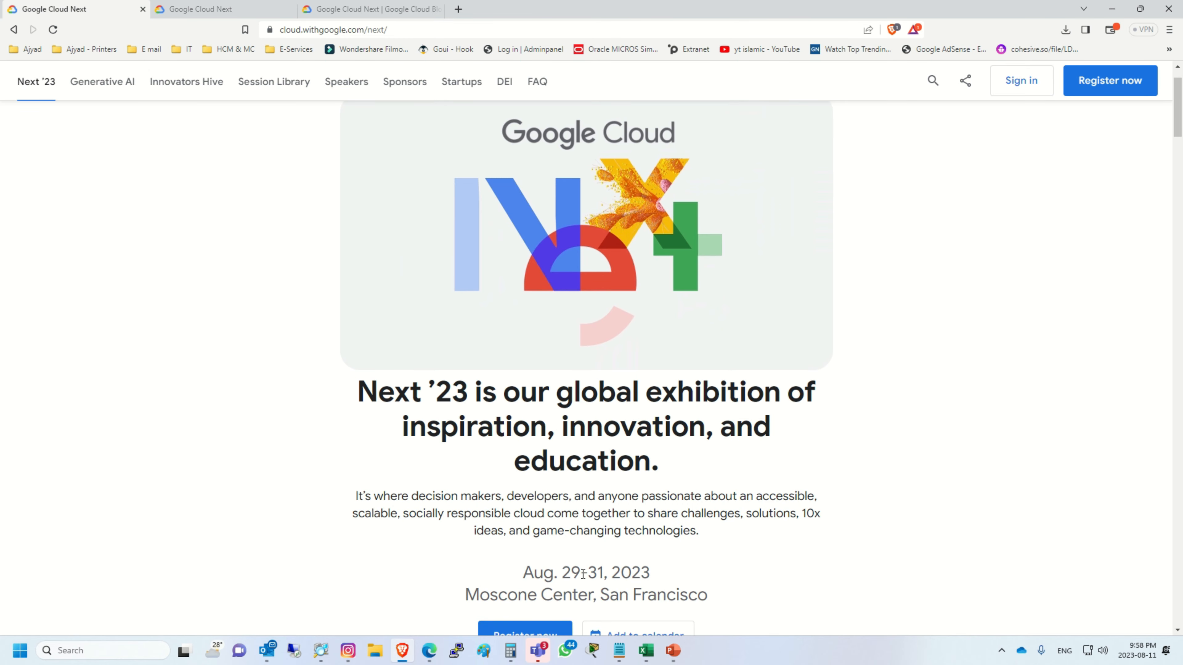
mouse_move(667, 556)
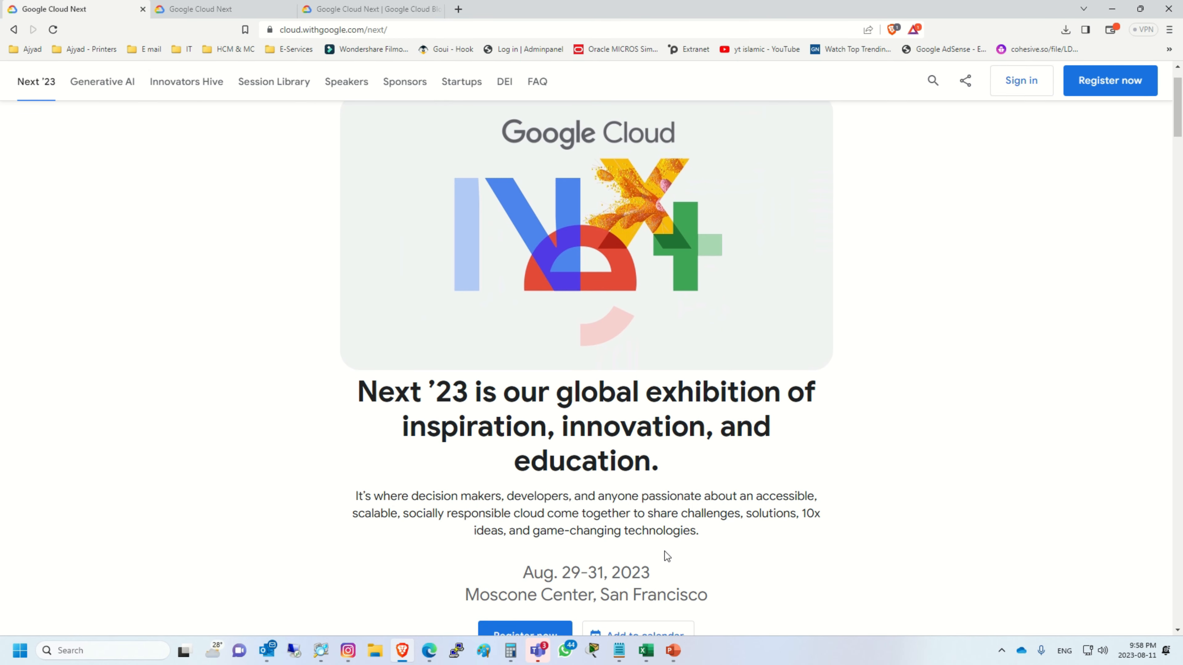
left_click_drag(611, 595, 708, 594)
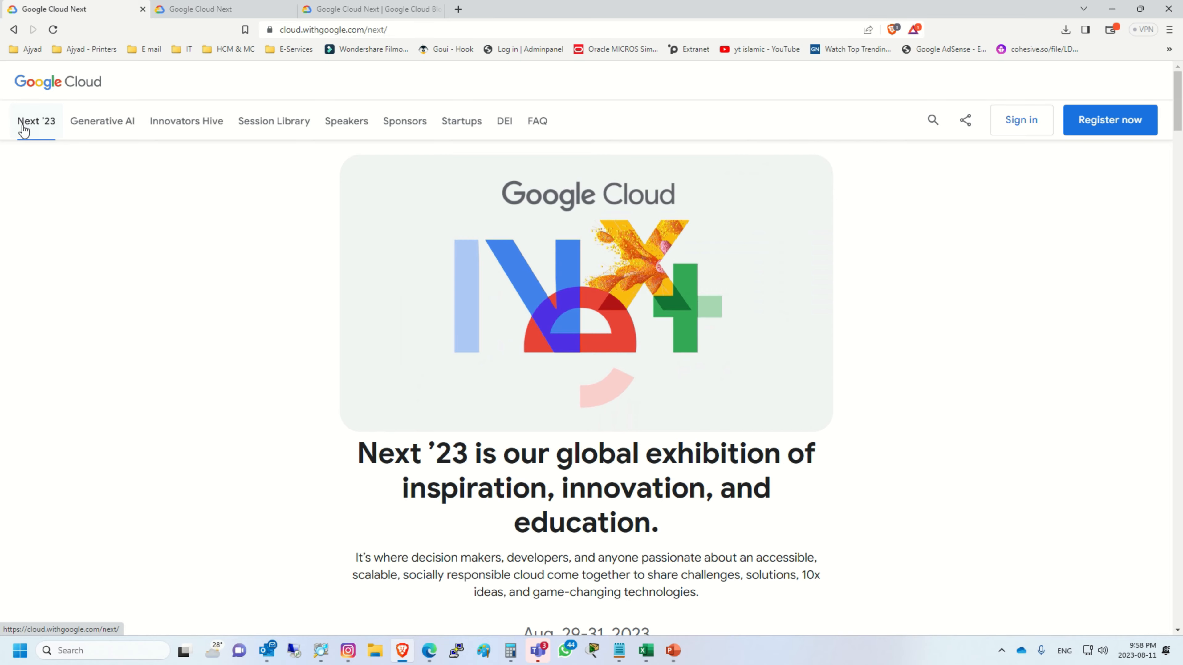
scroll("down", 3)
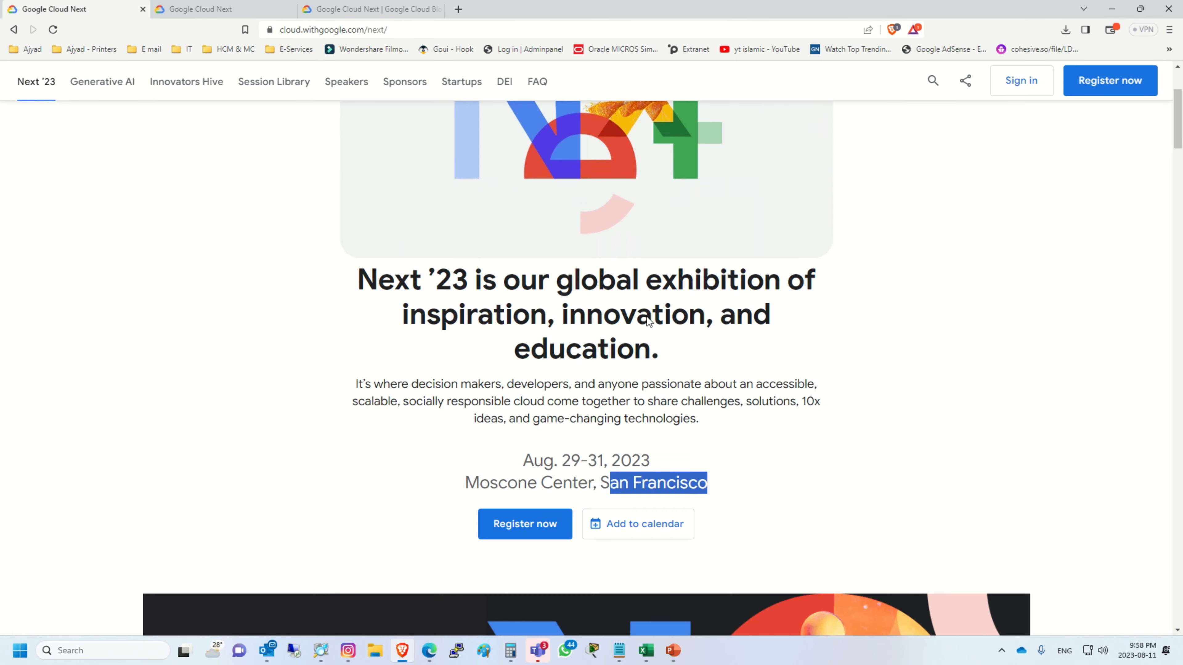
scroll("down", 3)
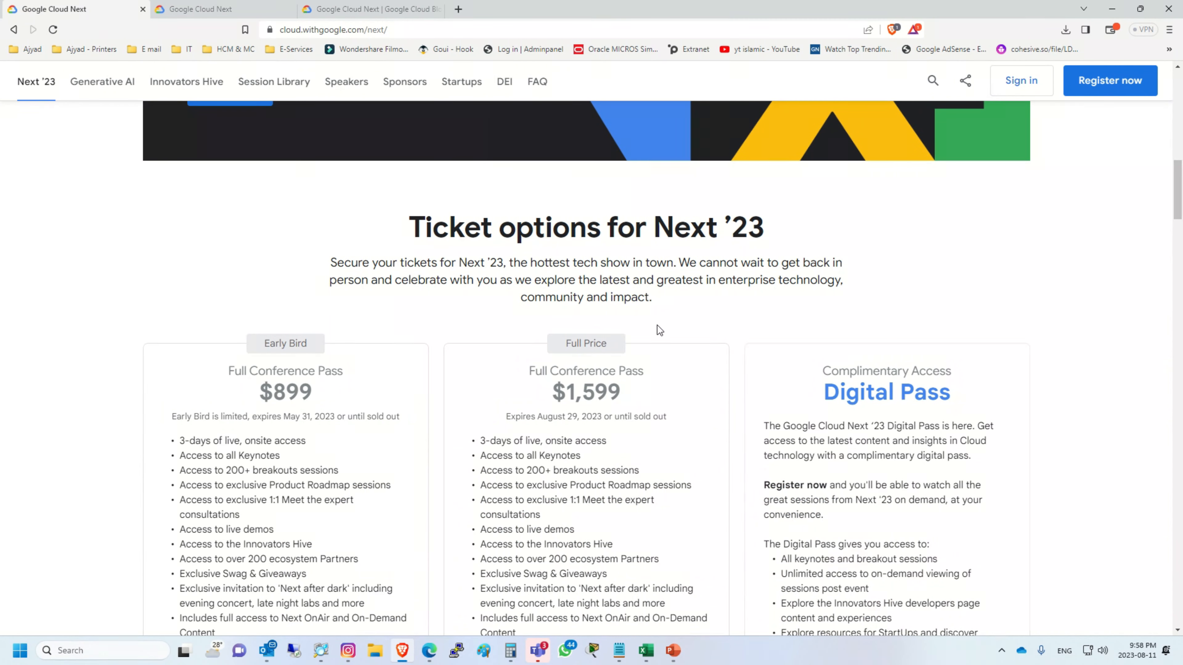
scroll("down", 3)
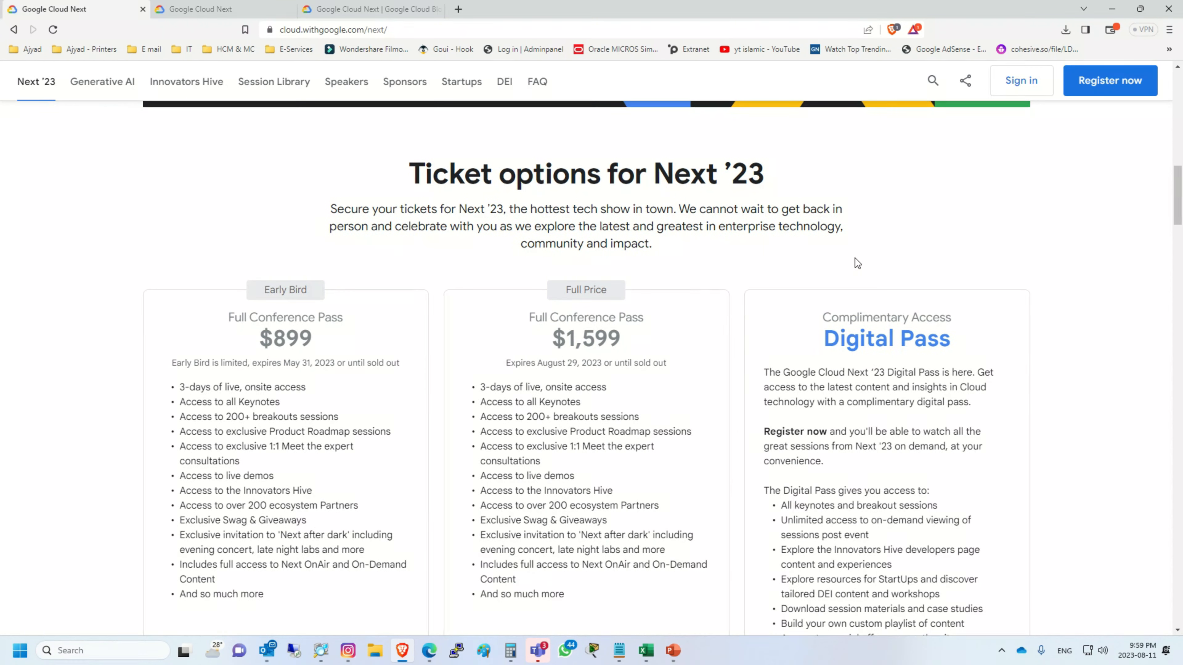
scroll("down", 3)
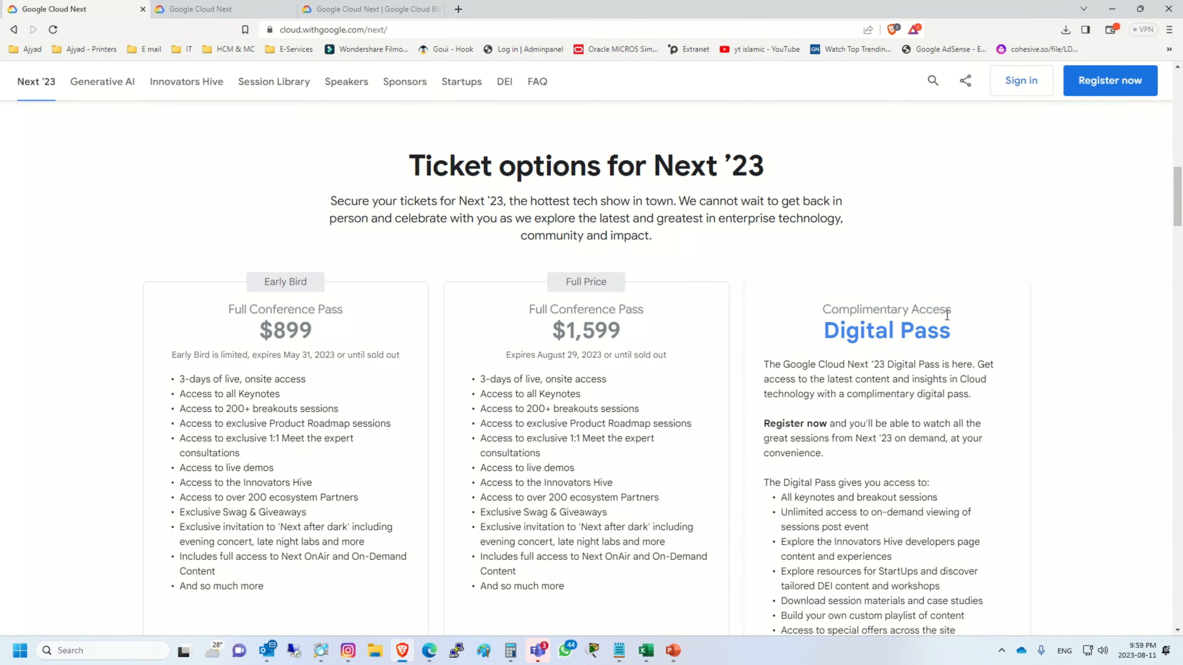
scroll("down", 3)
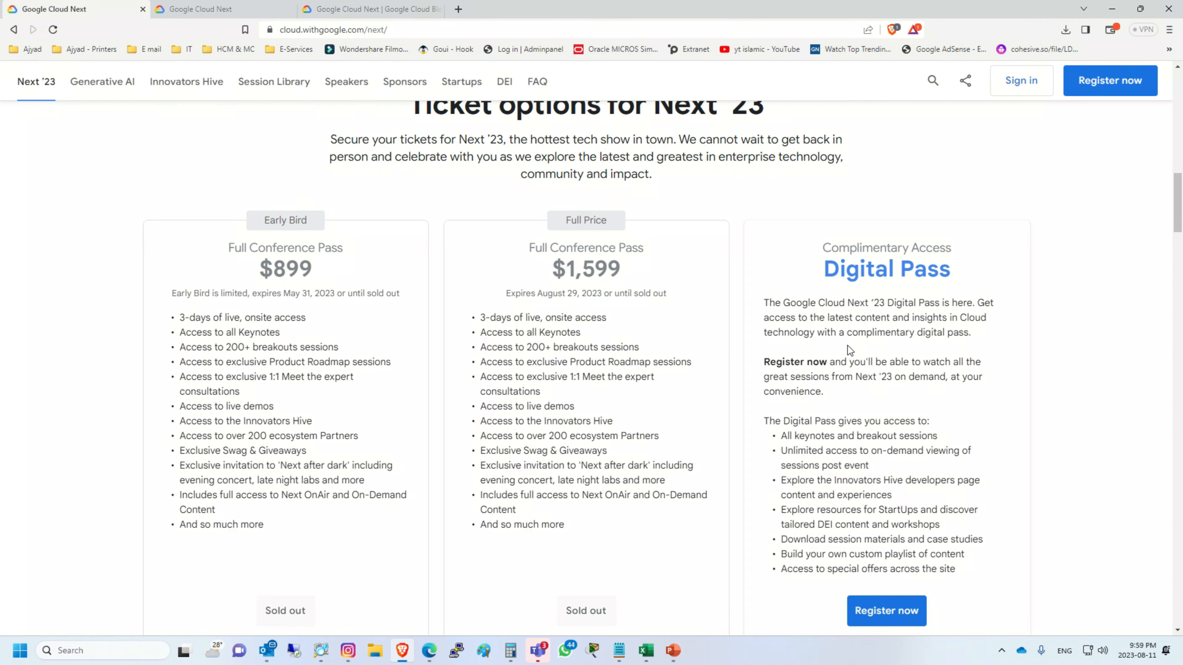
Highlight the Digital Pass Complimentary Access heading and its benefits list to review them
double_click(886, 248)
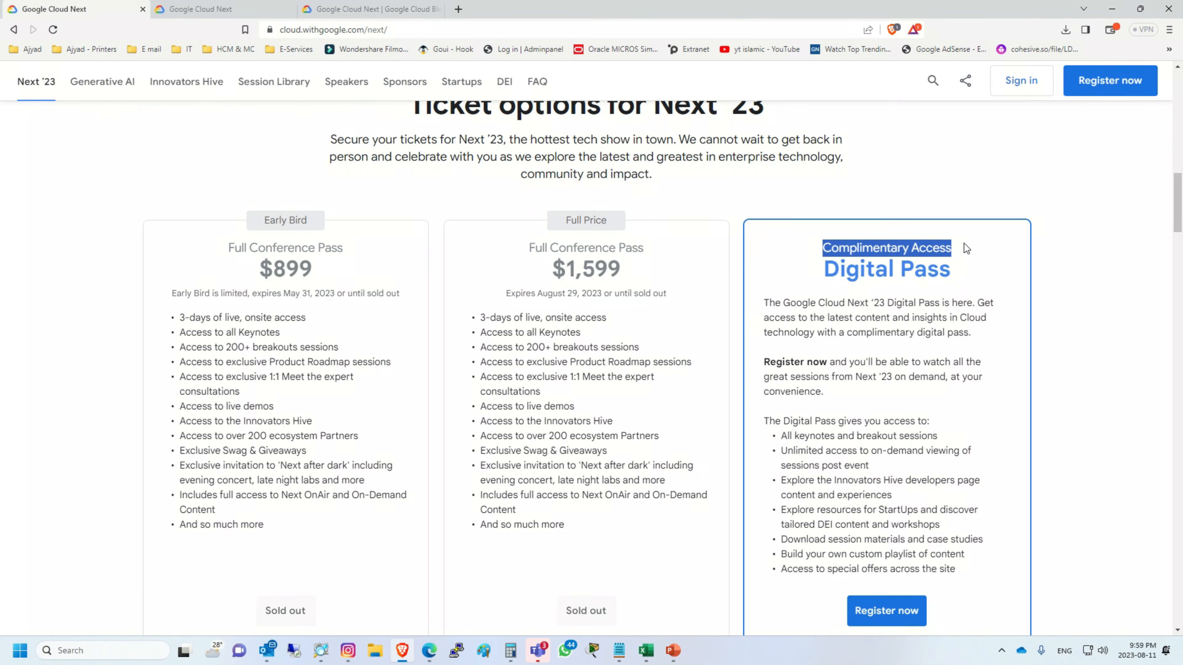
scroll("down", 3)
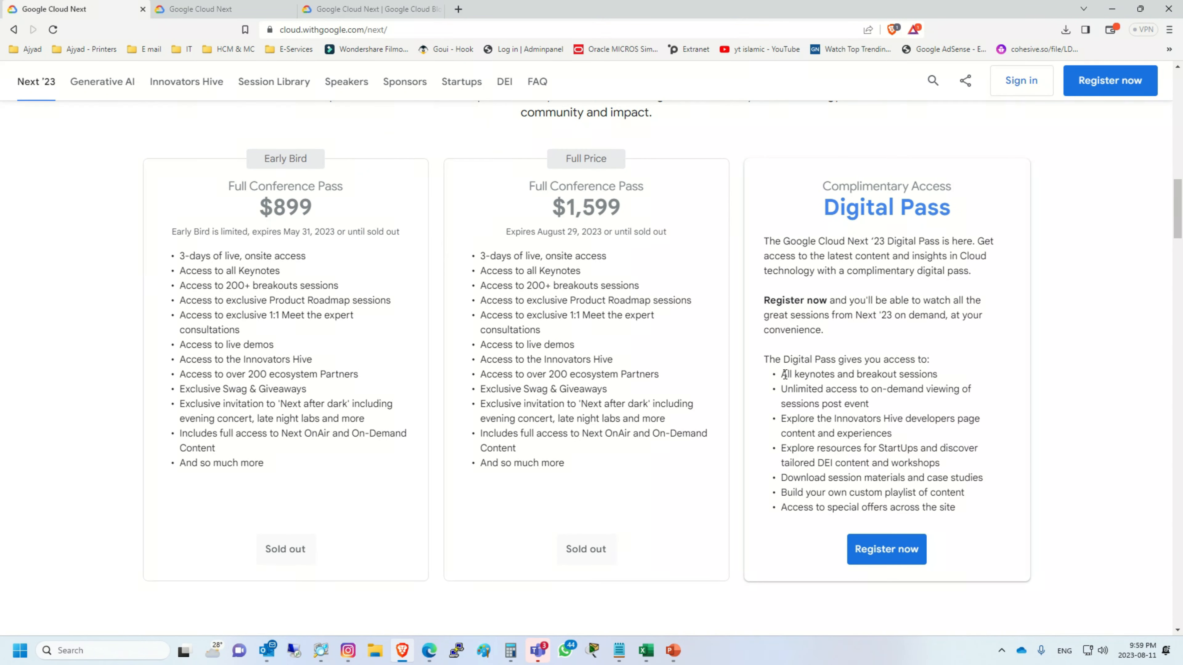
left_click_drag(782, 374, 956, 507)
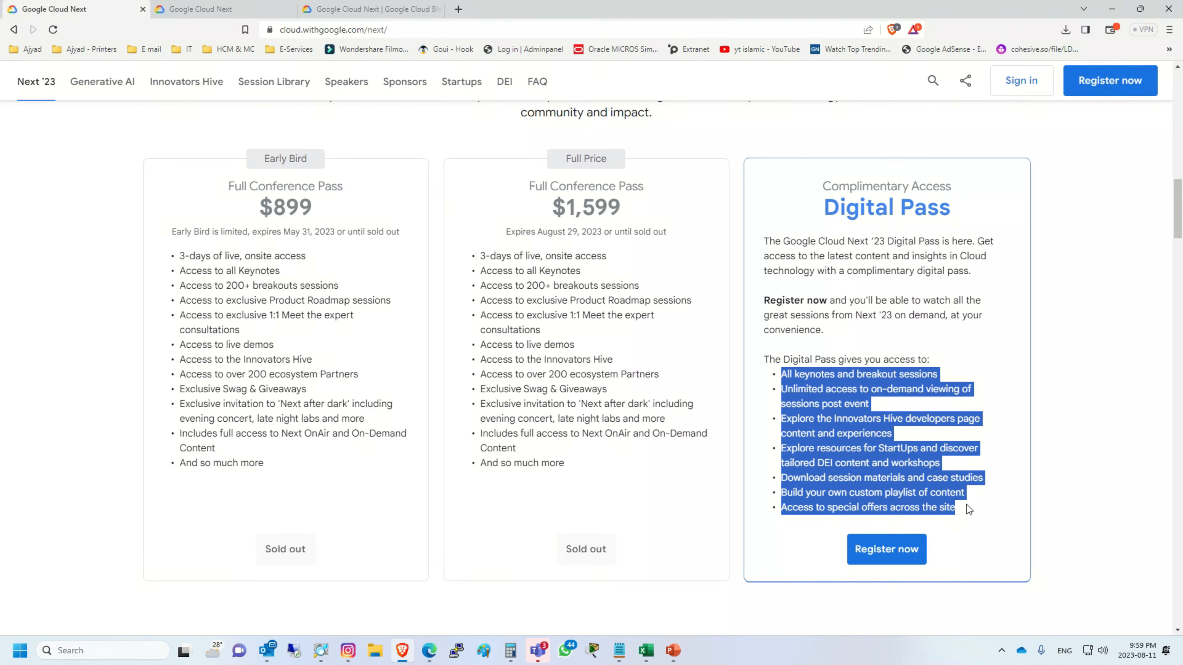
left_click(839, 353)
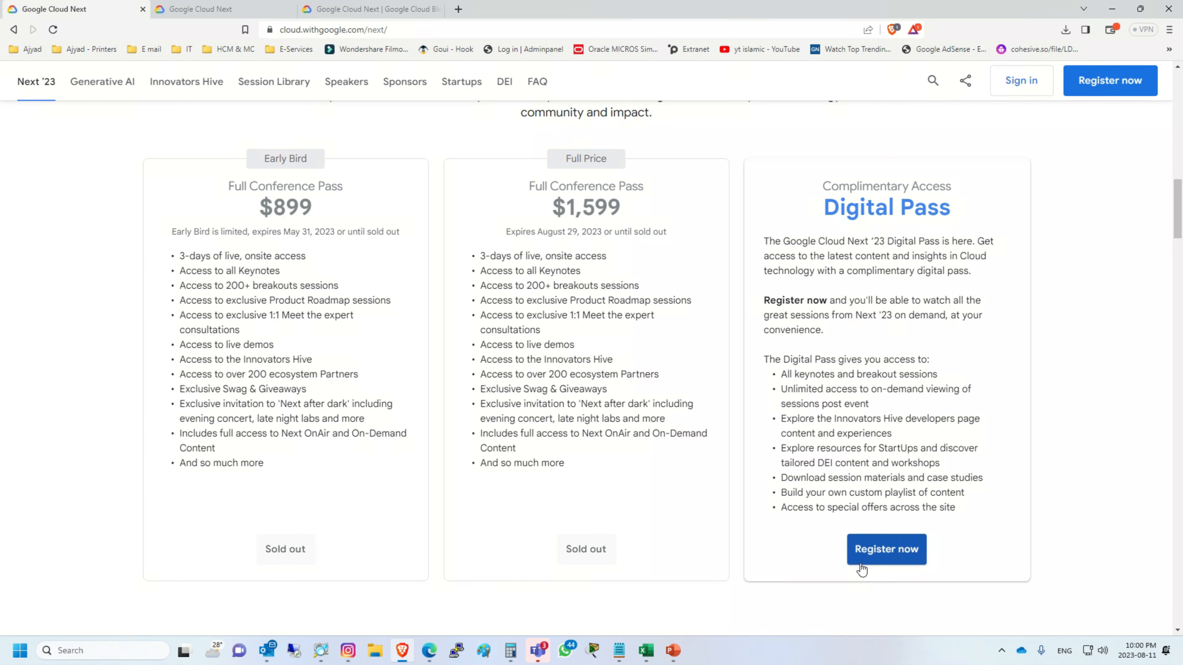
mouse_move(876, 562)
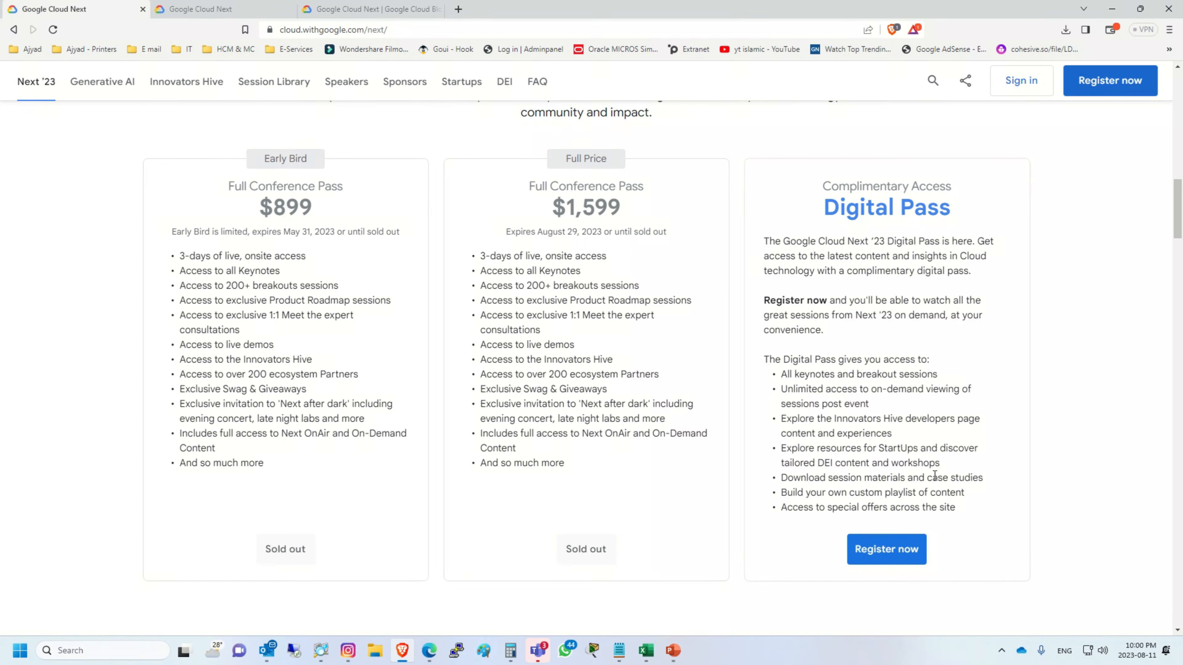
Register for the free Digital Pass with an email address and password, submitting the new profile
left_click(886, 549)
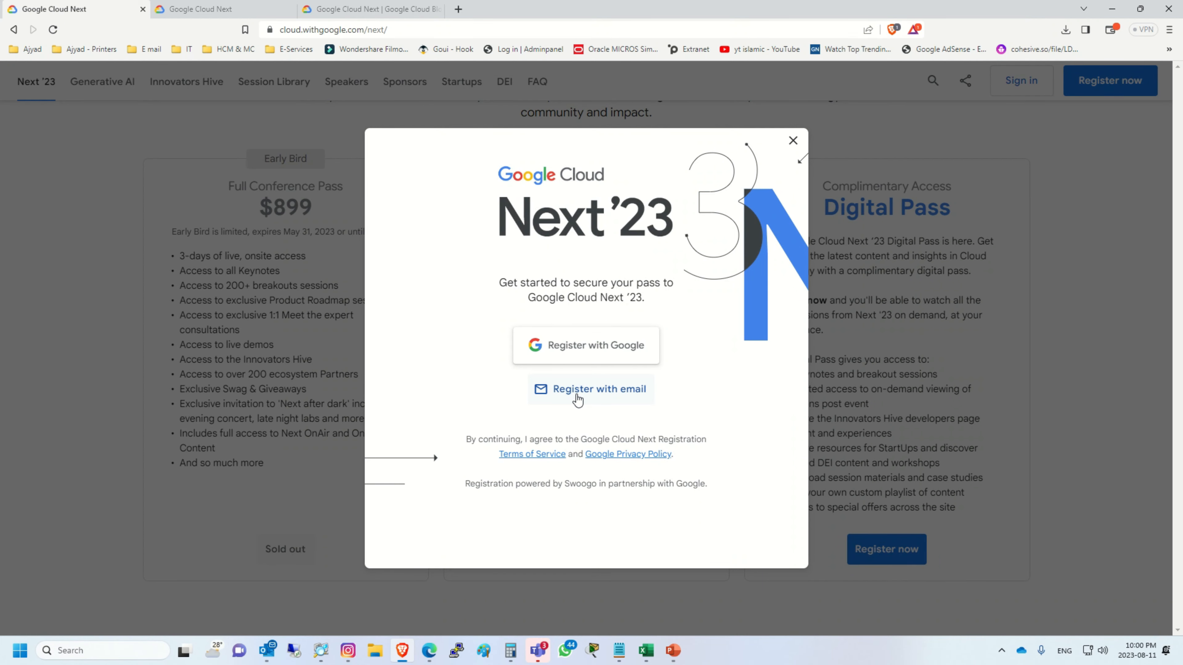
left_click(598, 389)
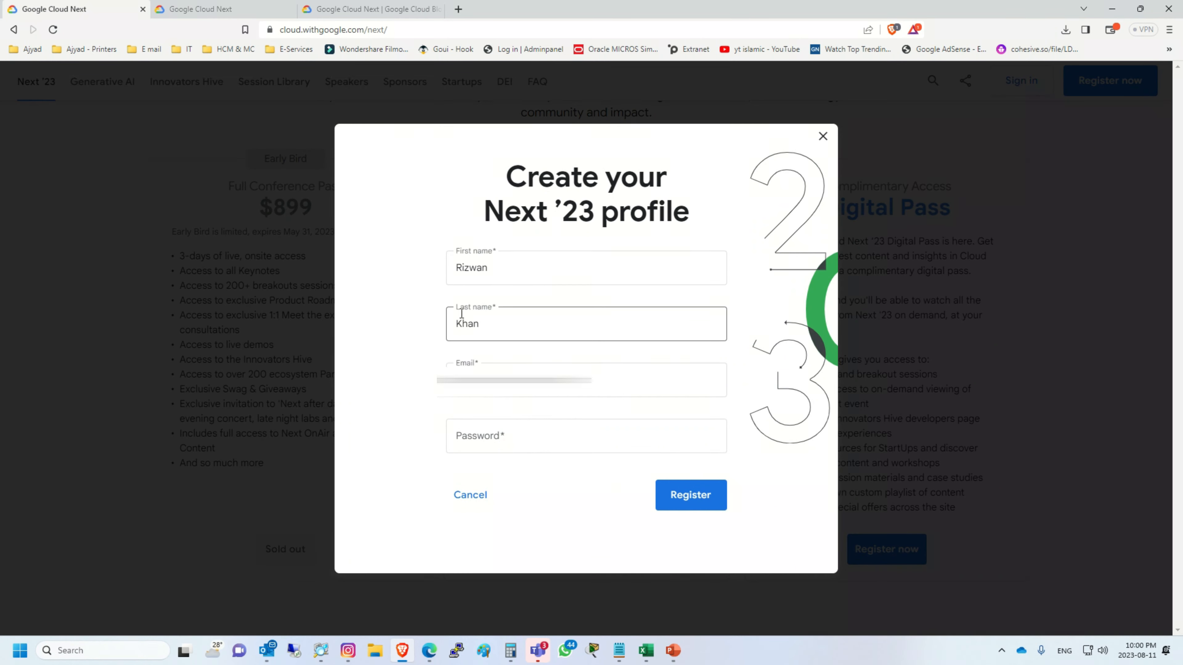
left_click(585, 435)
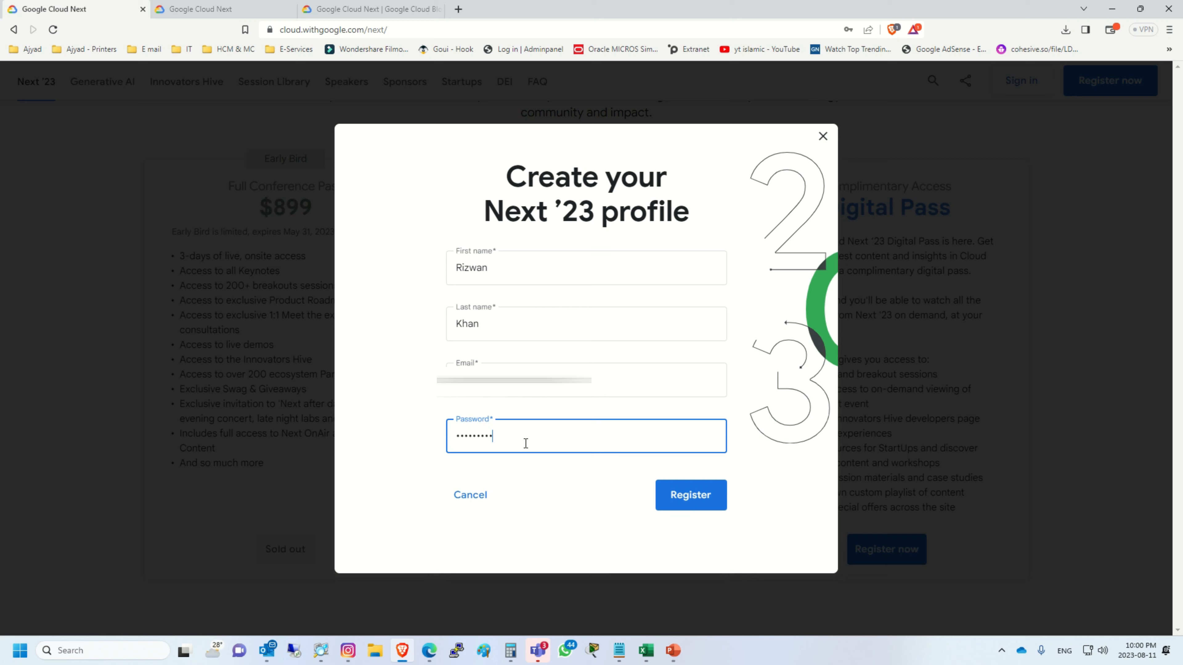
left_click(688, 495)
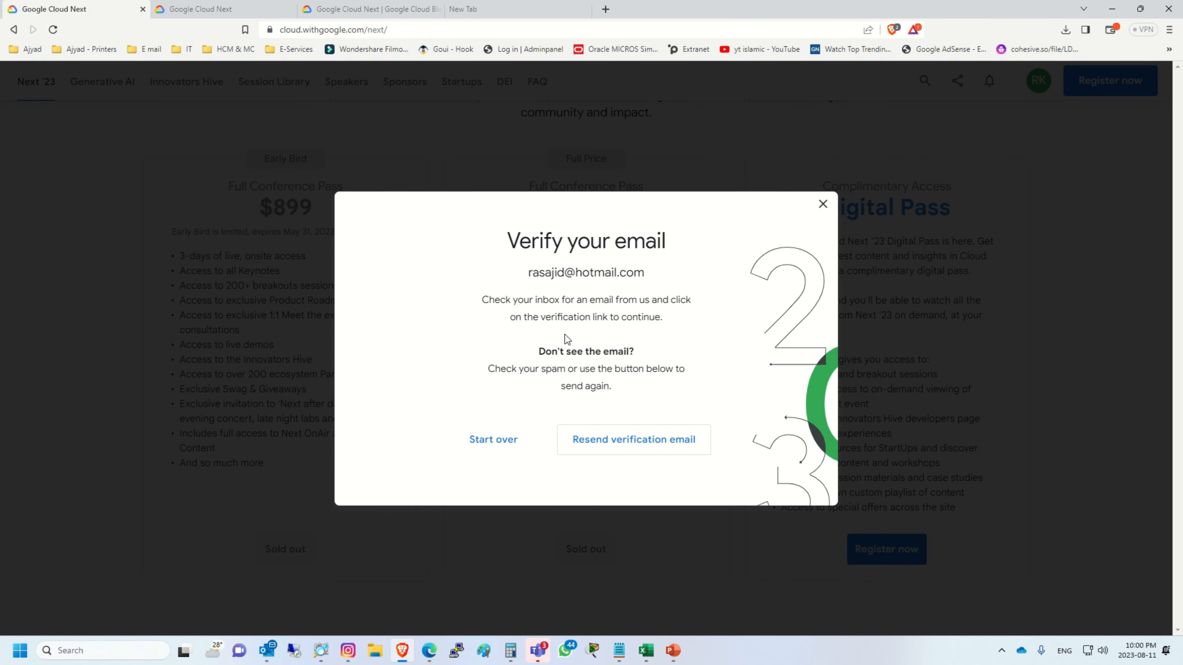
mouse_move(563, 303)
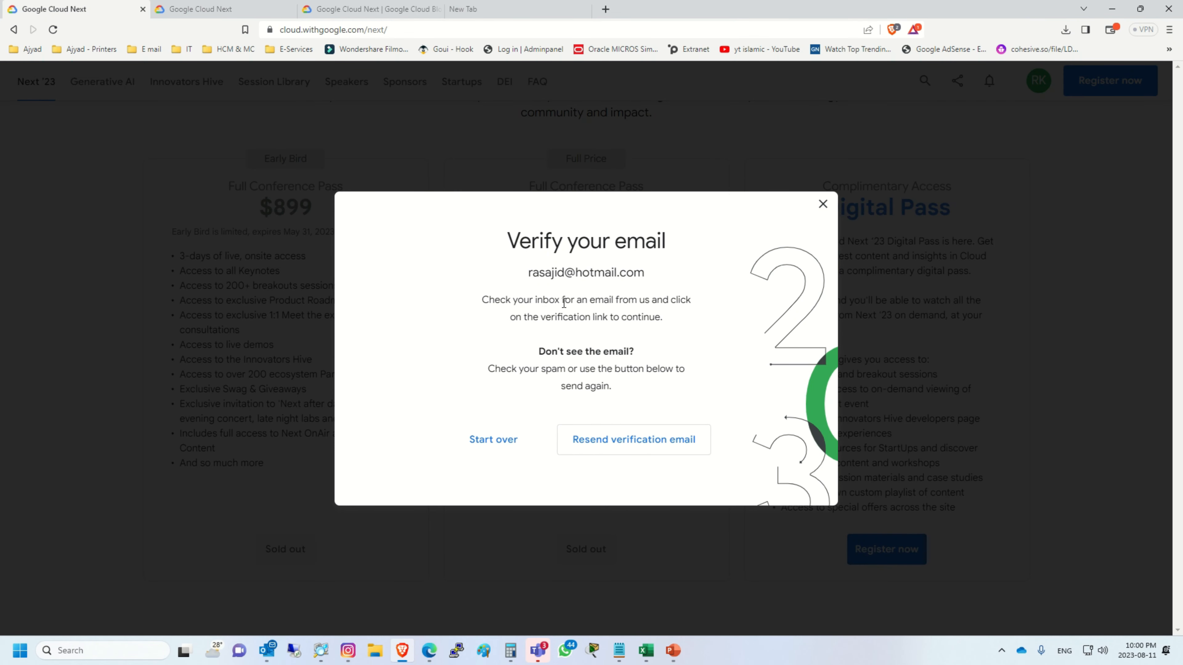
mouse_move(551, 286)
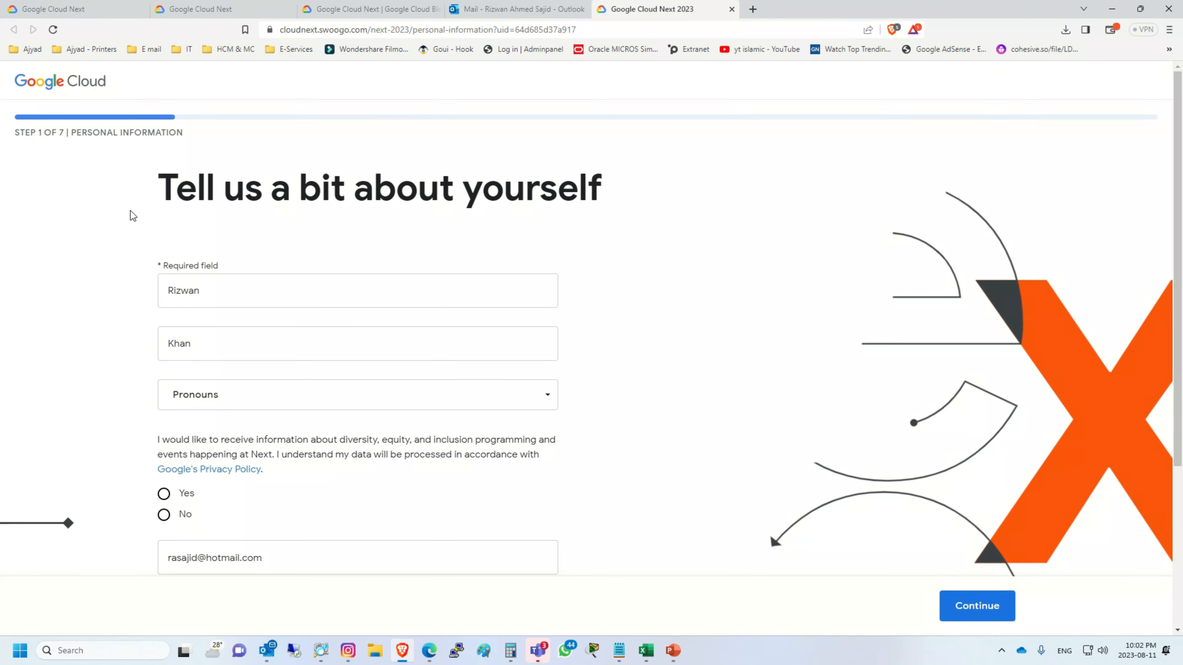
mouse_move(111, 145)
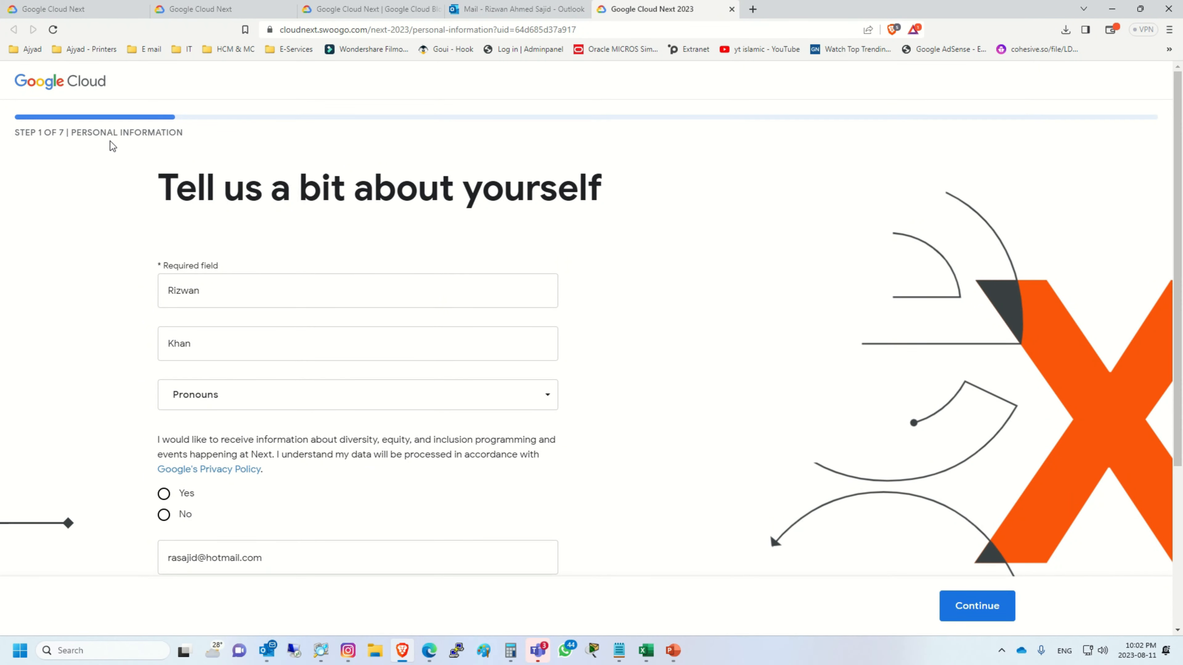
mouse_move(205, 166)
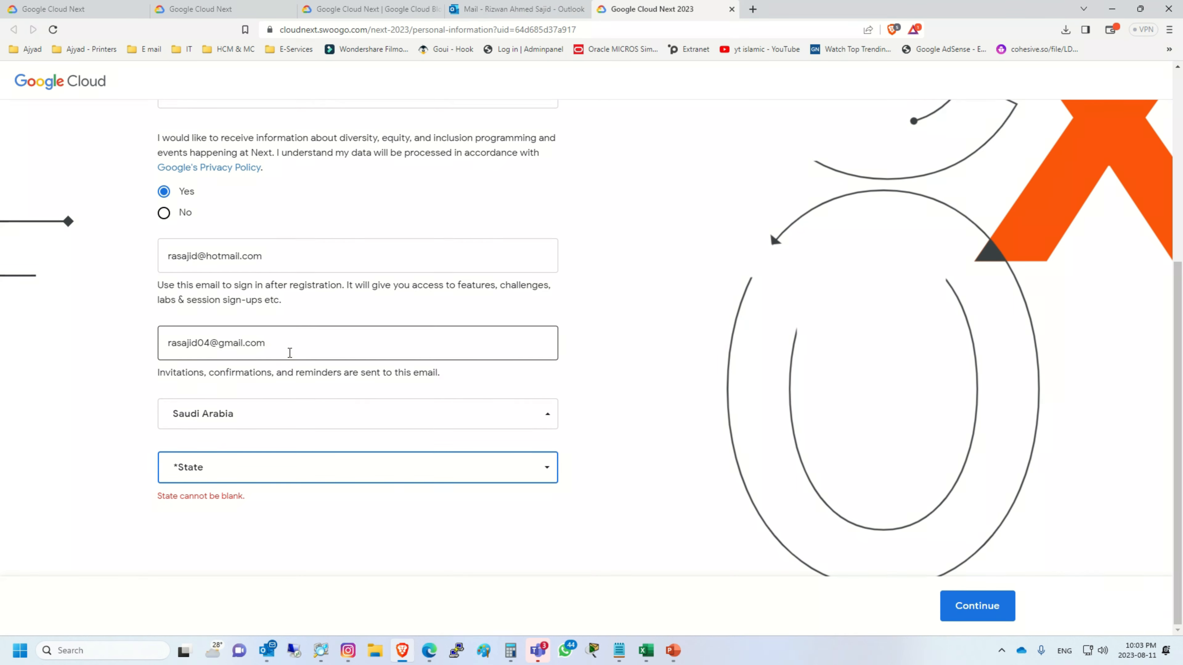
Set the state to Makkah al Mukarramah and submit the personal information
type("m")
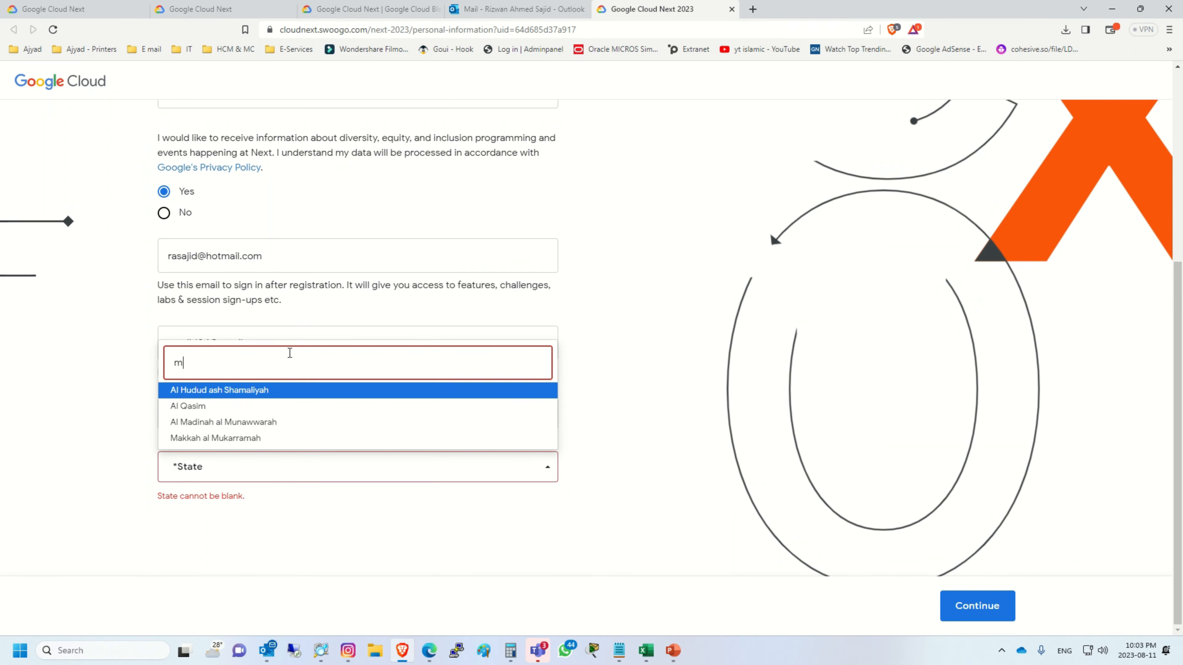
left_click(215, 438)
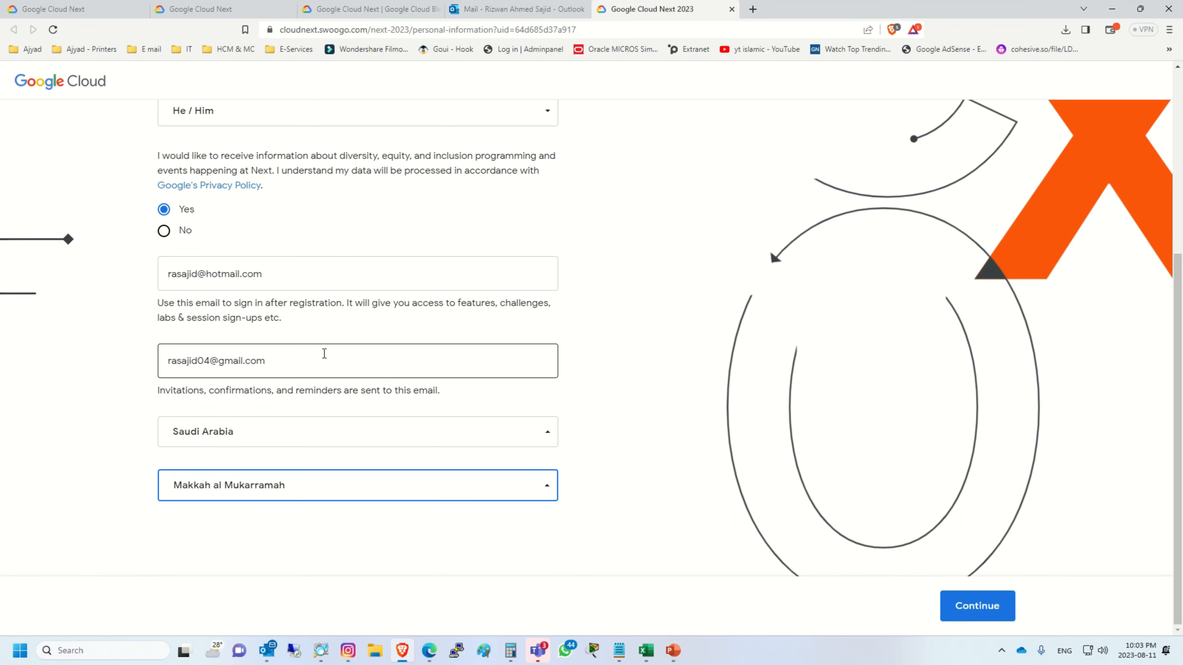
left_click(976, 605)
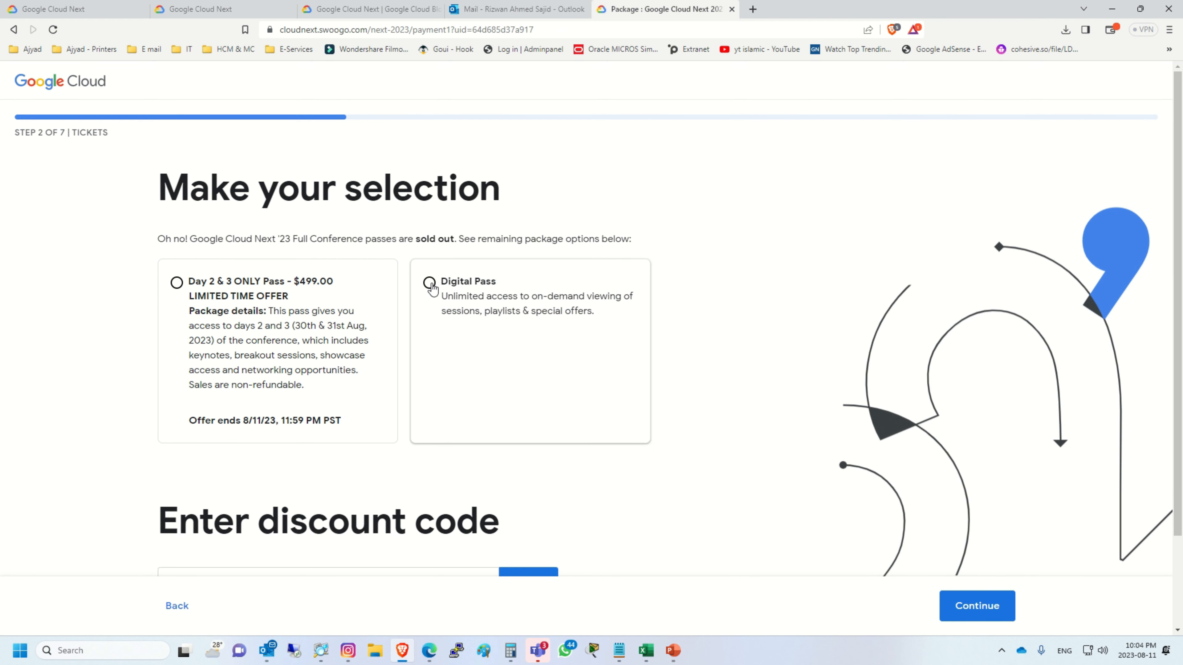
Select the Digital Pass package and continue to the work information step
left_click(429, 281)
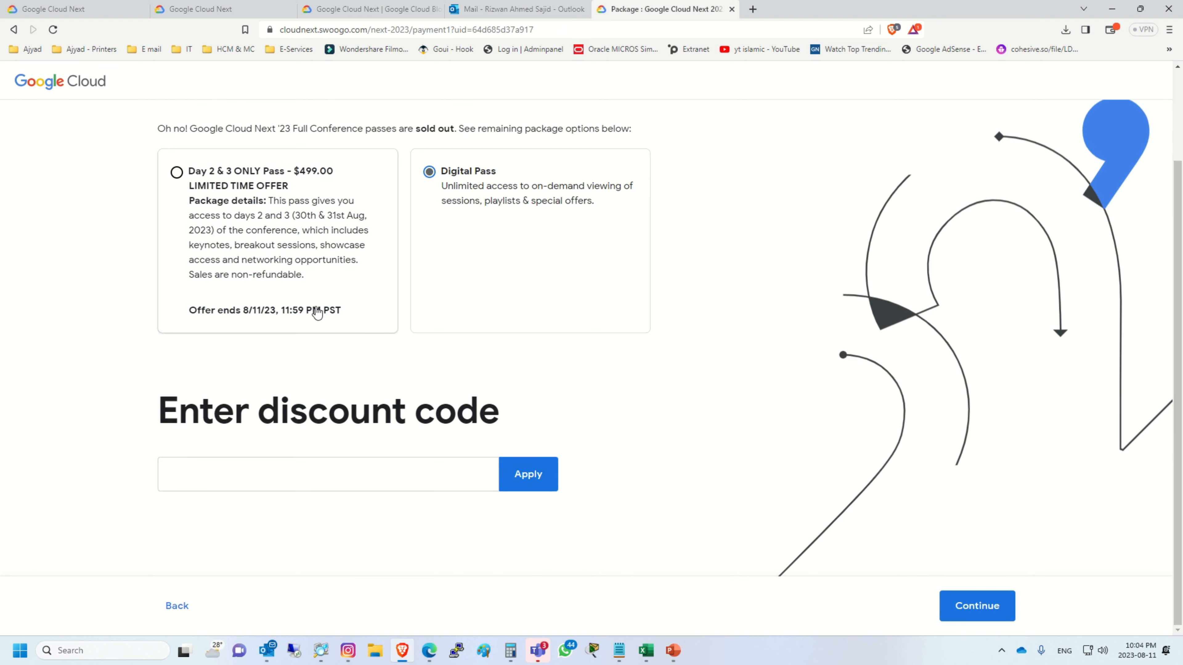
mouse_move(326, 181)
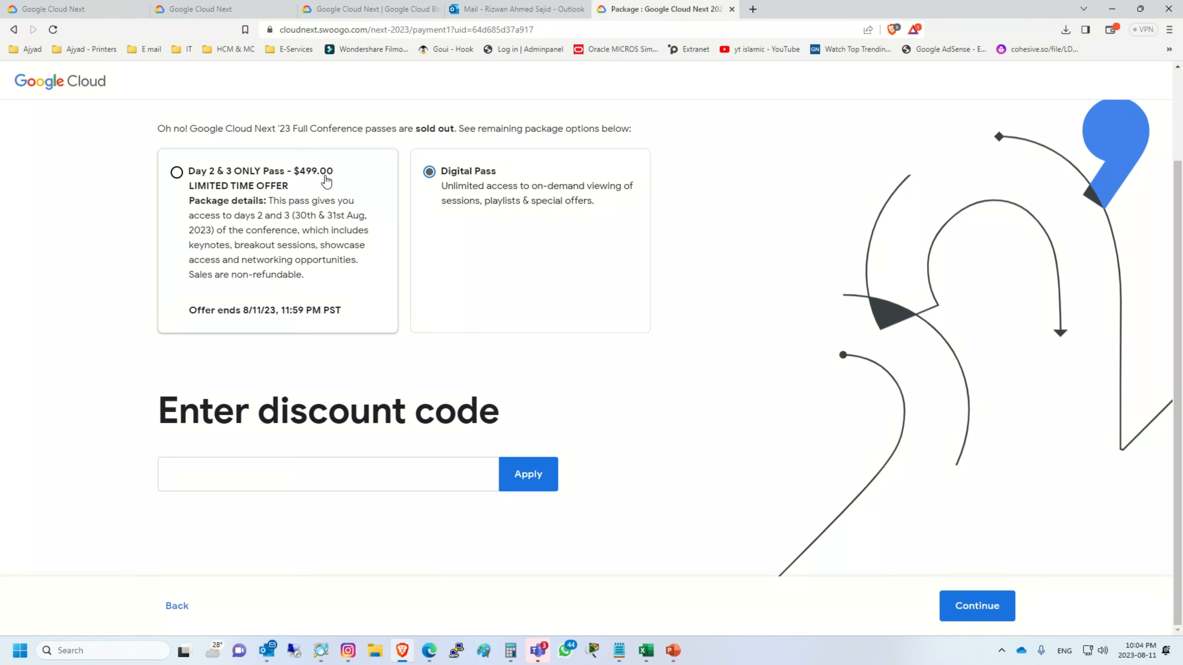
left_click(327, 474)
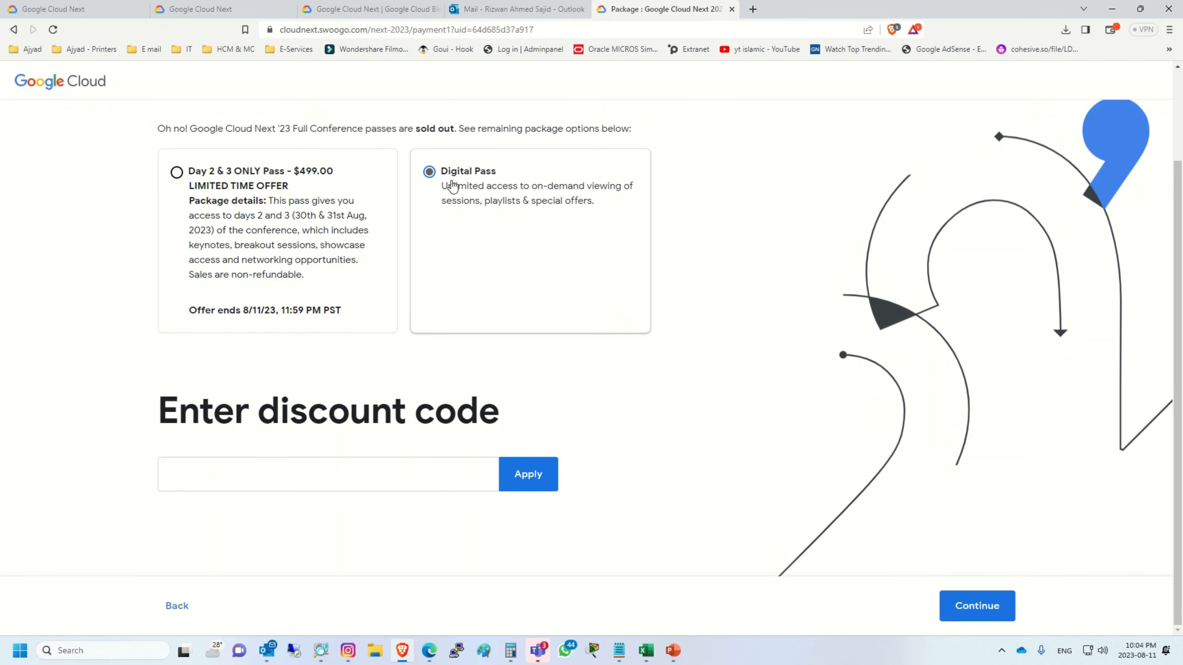
left_click(975, 605)
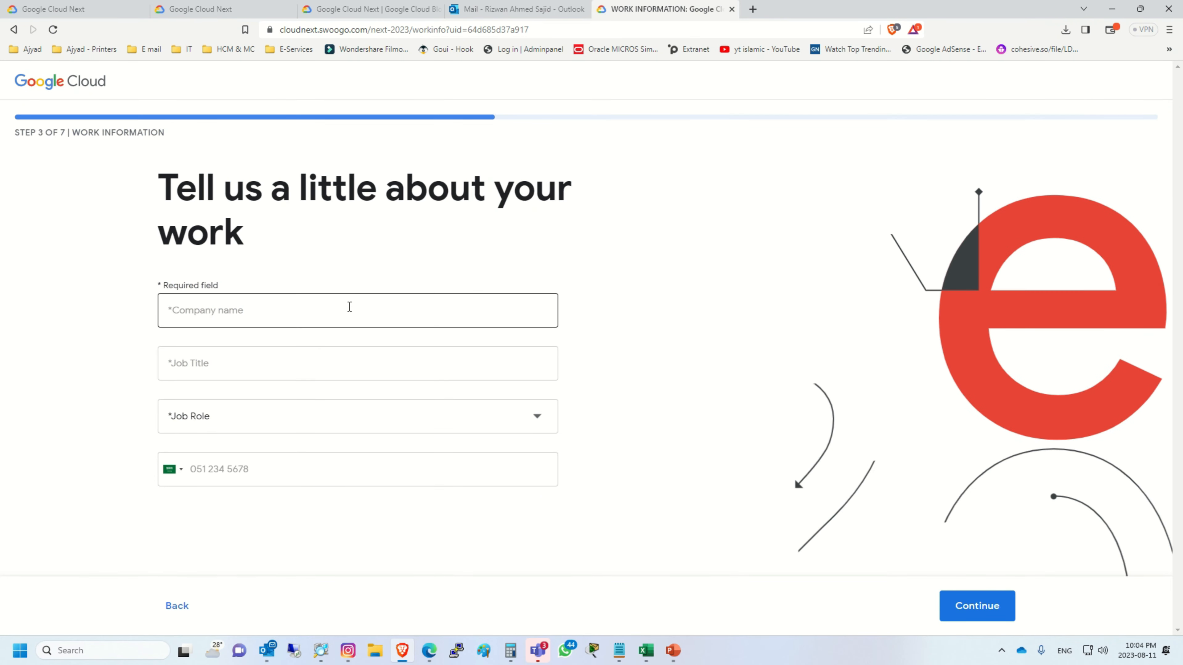
Enter company Makarem Hotels, title Senior IT Specialist, role SysAdmins and Operations, and submit
left_click(348, 310)
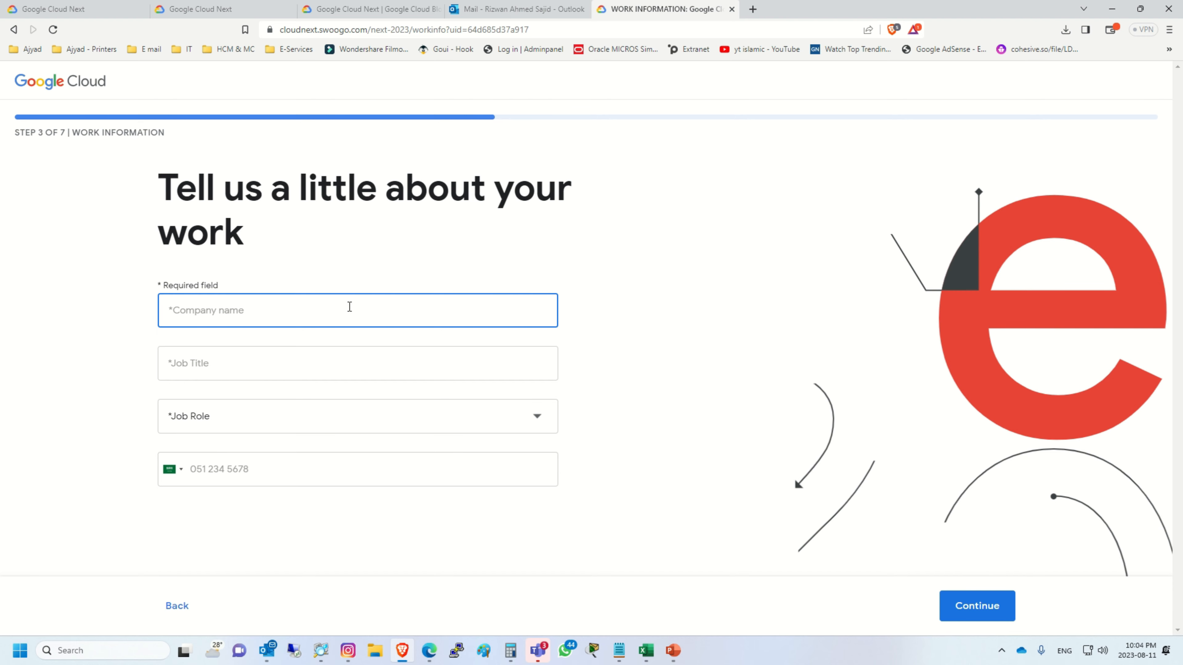
type("Senior IT Specialist")
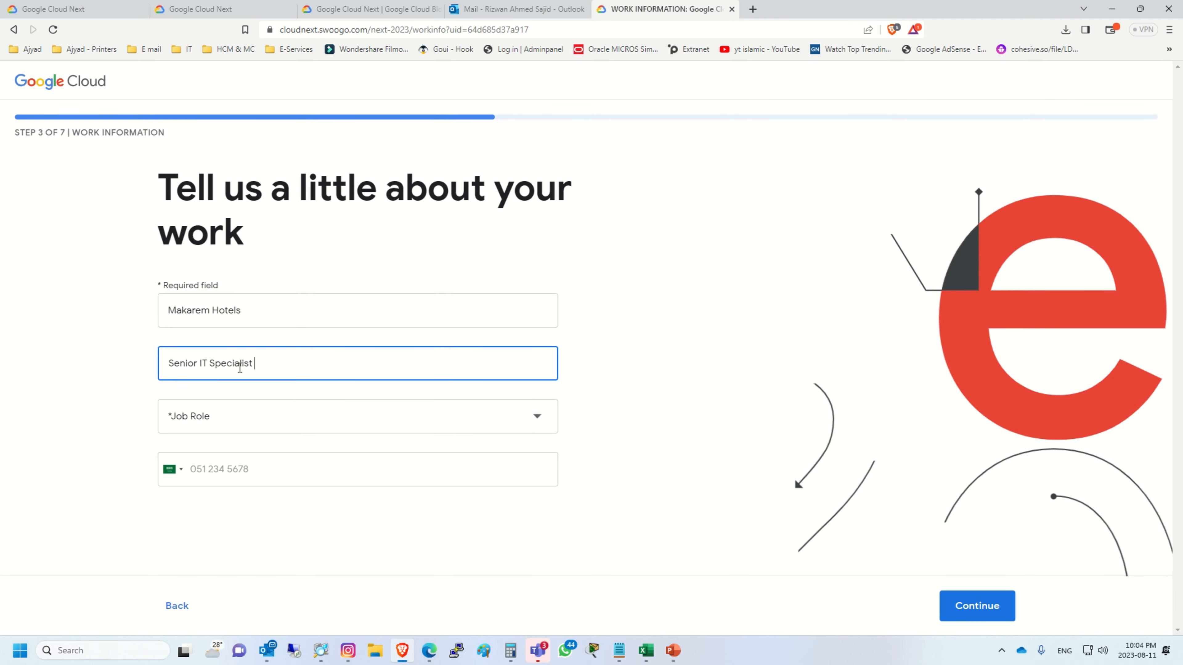
left_click(357, 416)
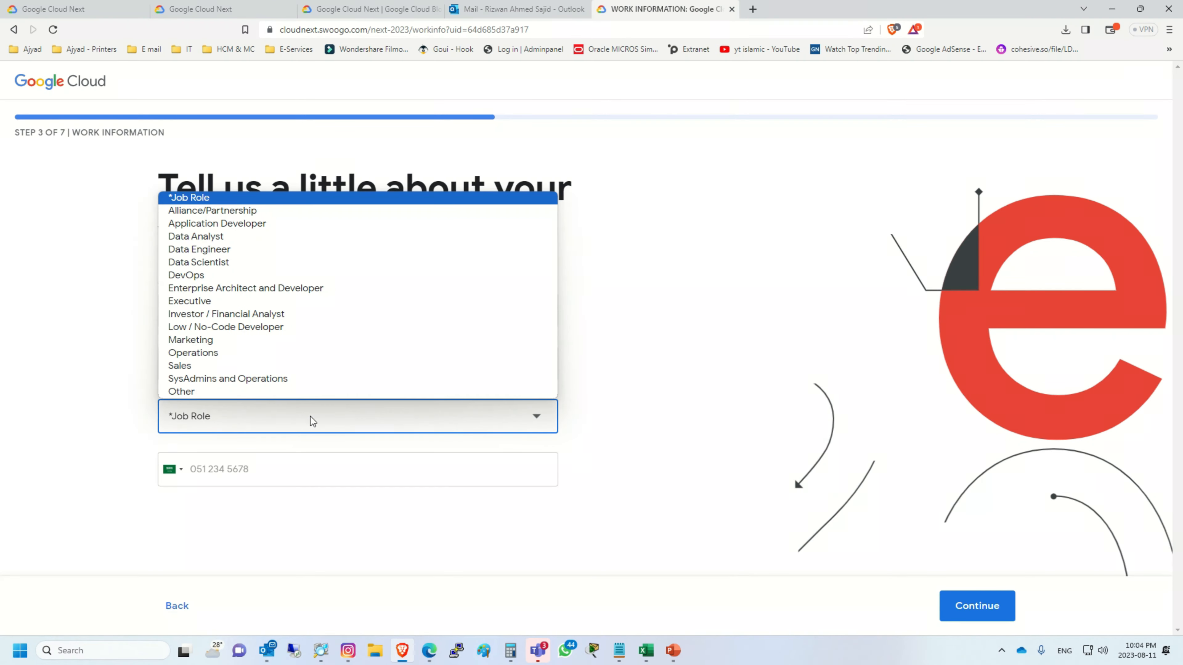
mouse_move(227, 378)
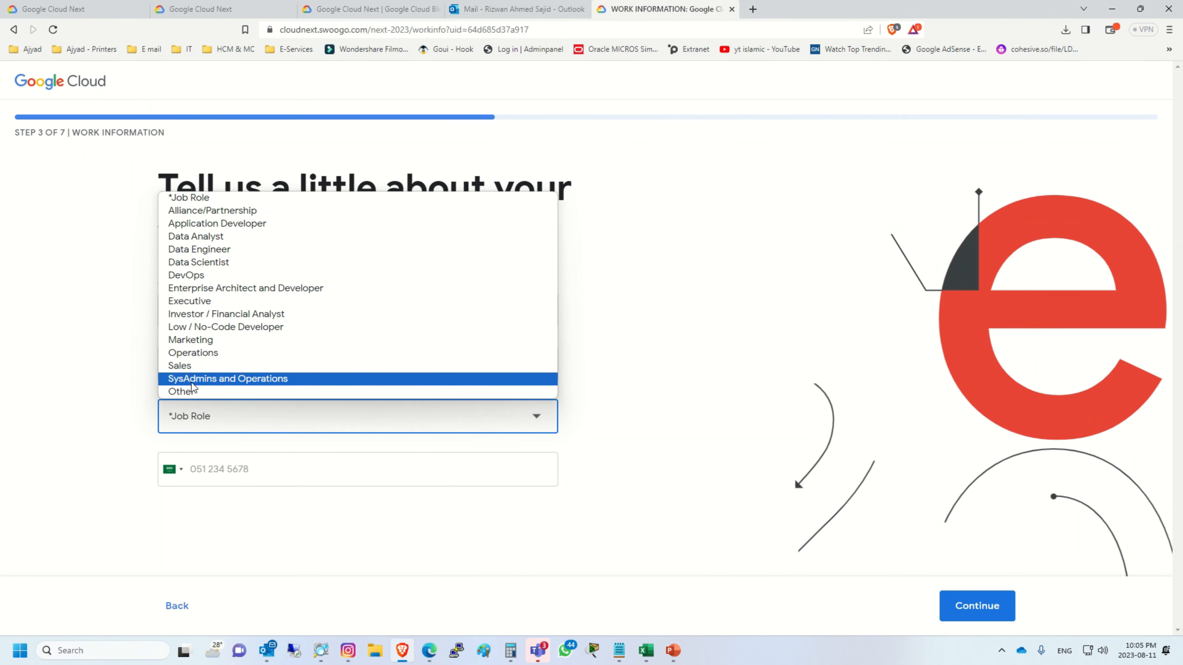
left_click(227, 379)
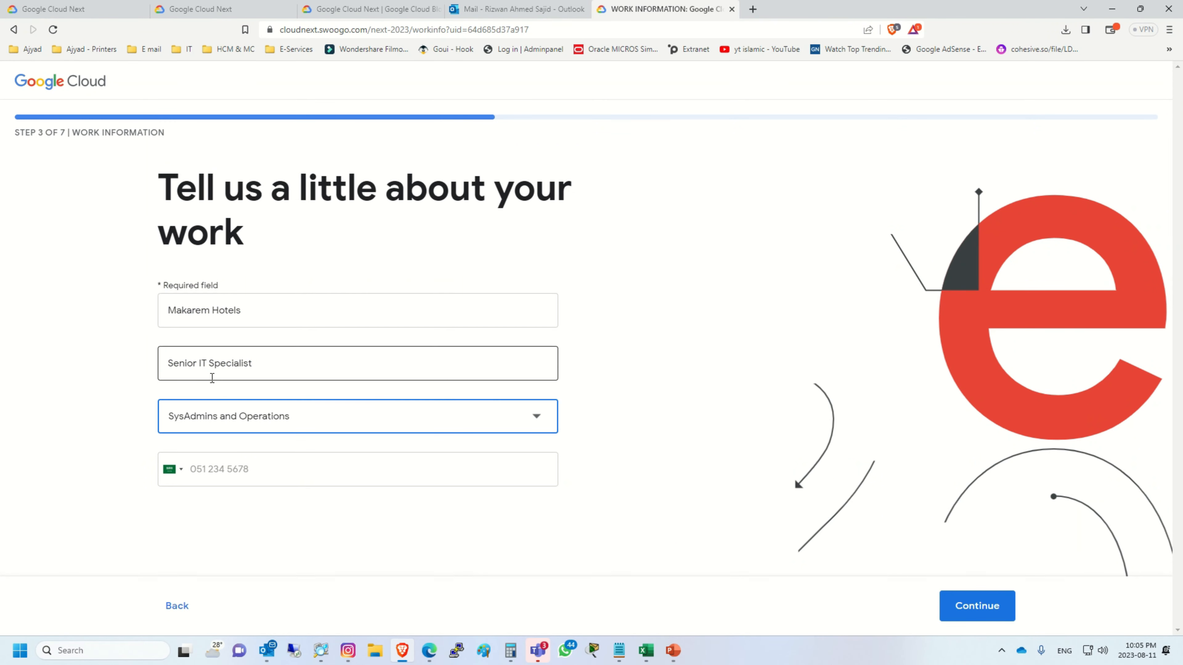
left_click(975, 605)
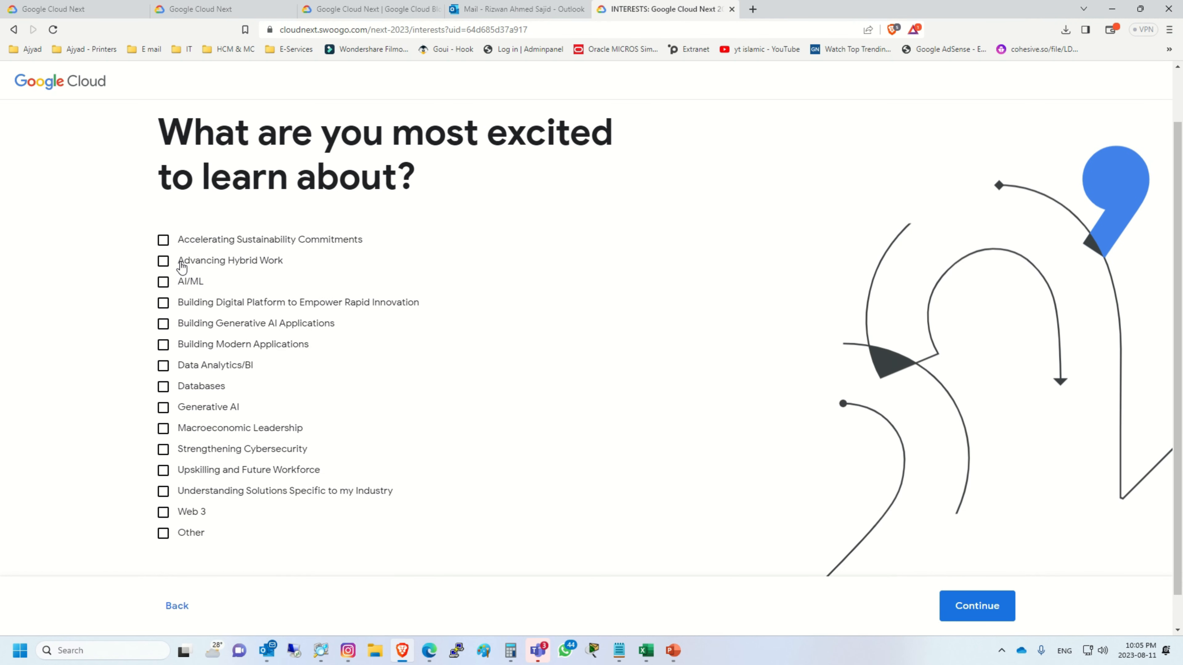
mouse_move(169, 446)
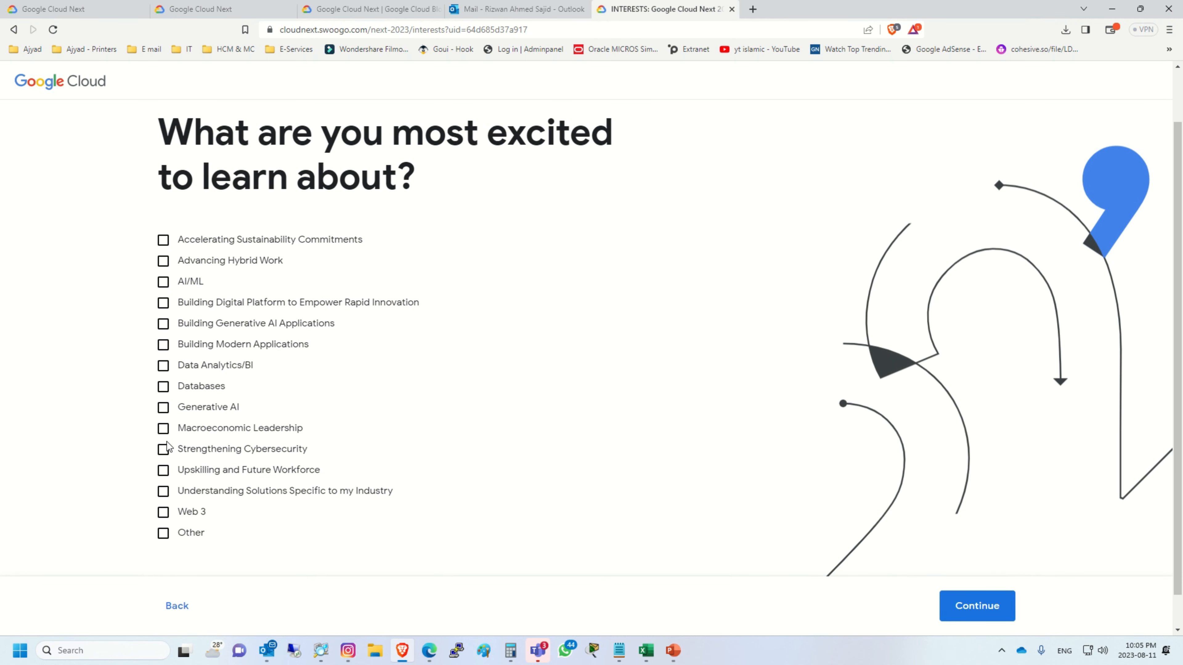
mouse_move(168, 290)
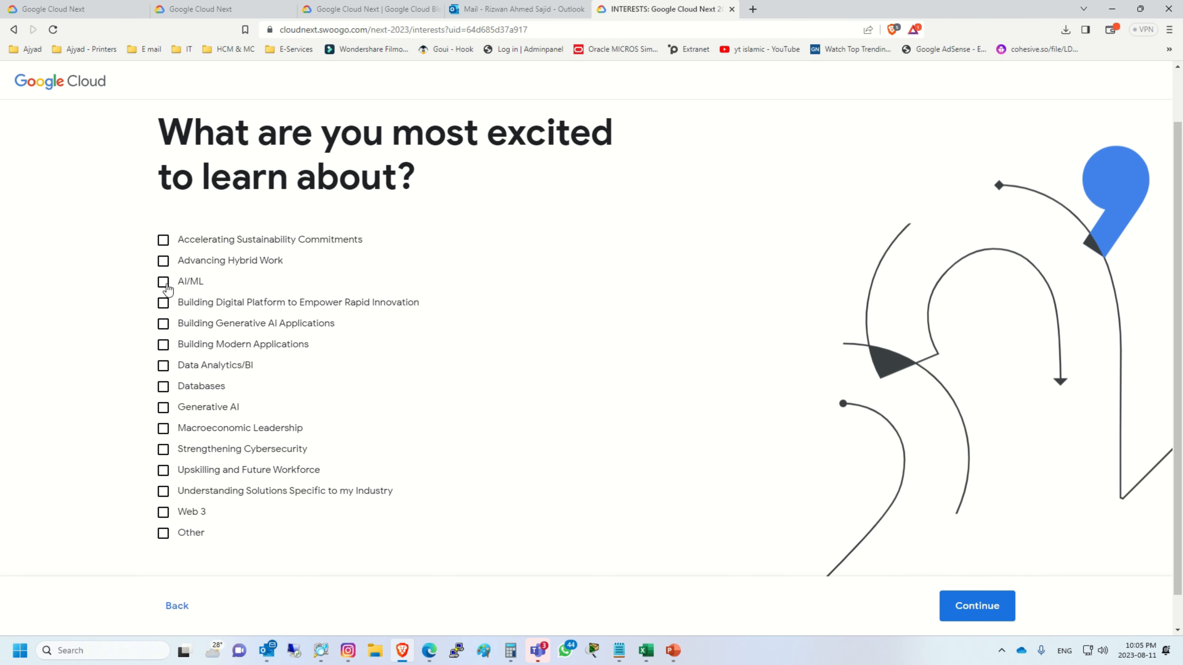
Continue past the interests checklist without ticking anything
left_click(975, 605)
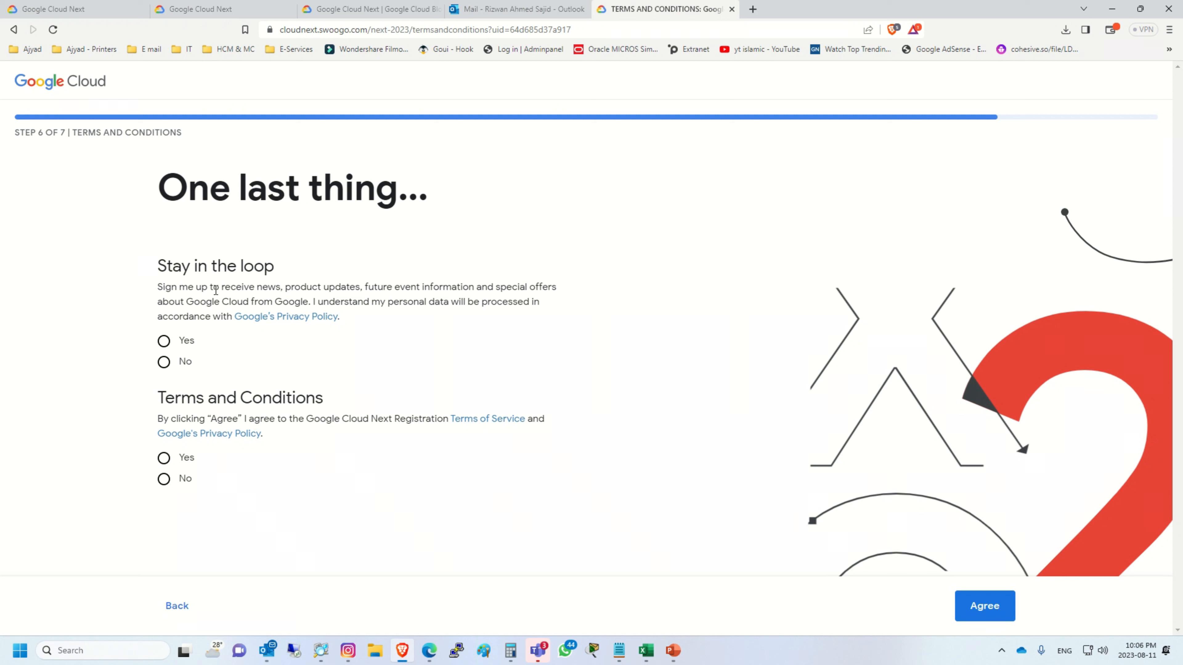
mouse_move(345, 326)
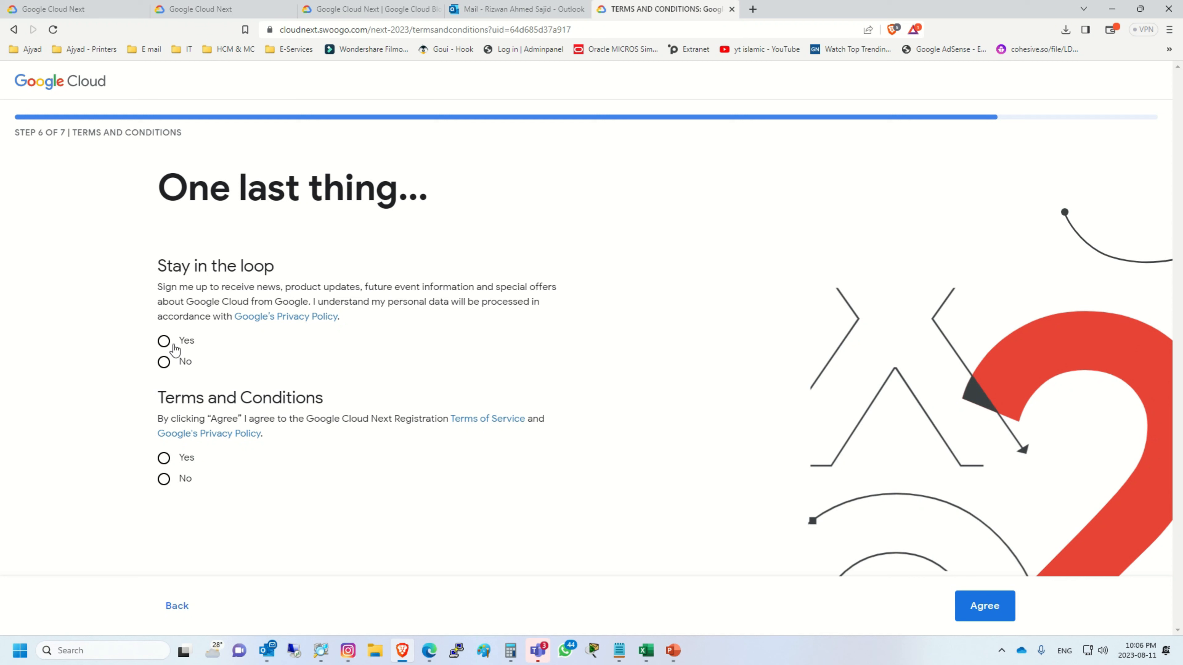
Answer Yes to Google Cloud updates and Yes to the terms, then agree to finish registration
left_click(163, 339)
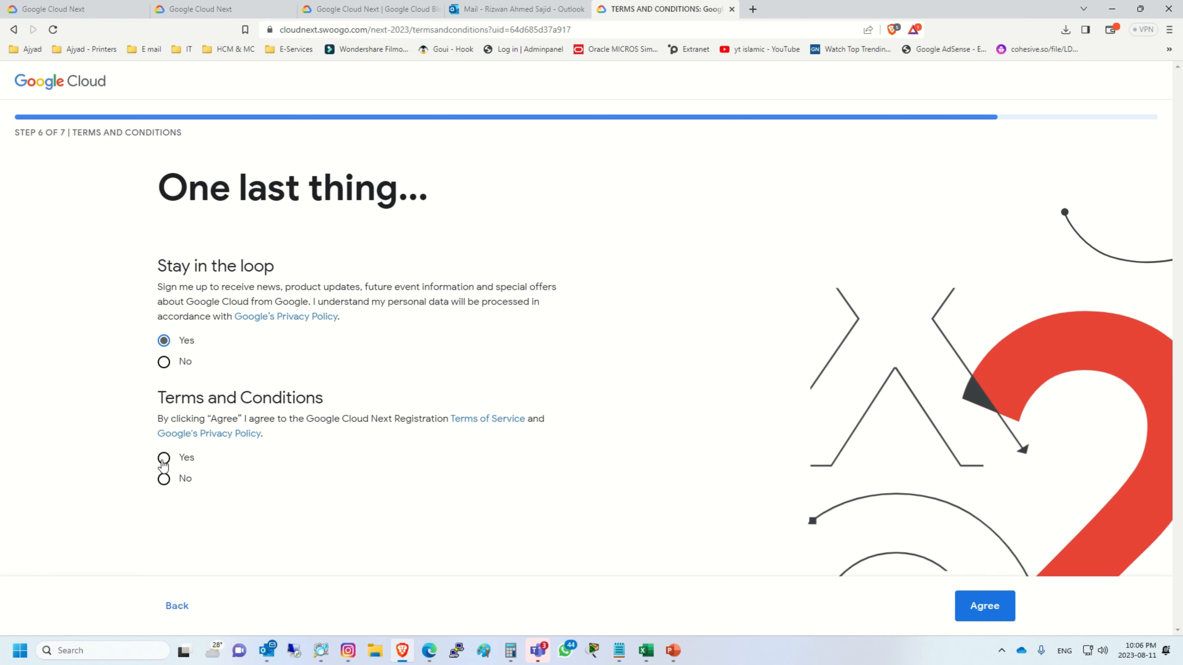
left_click(164, 457)
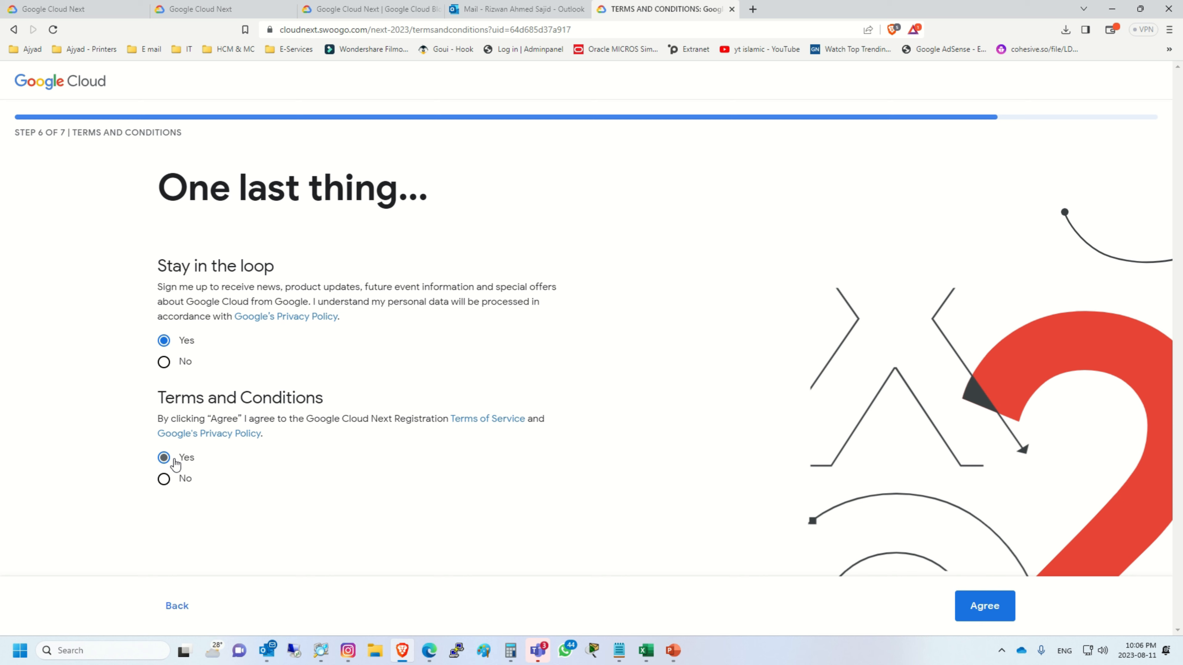
left_click(984, 605)
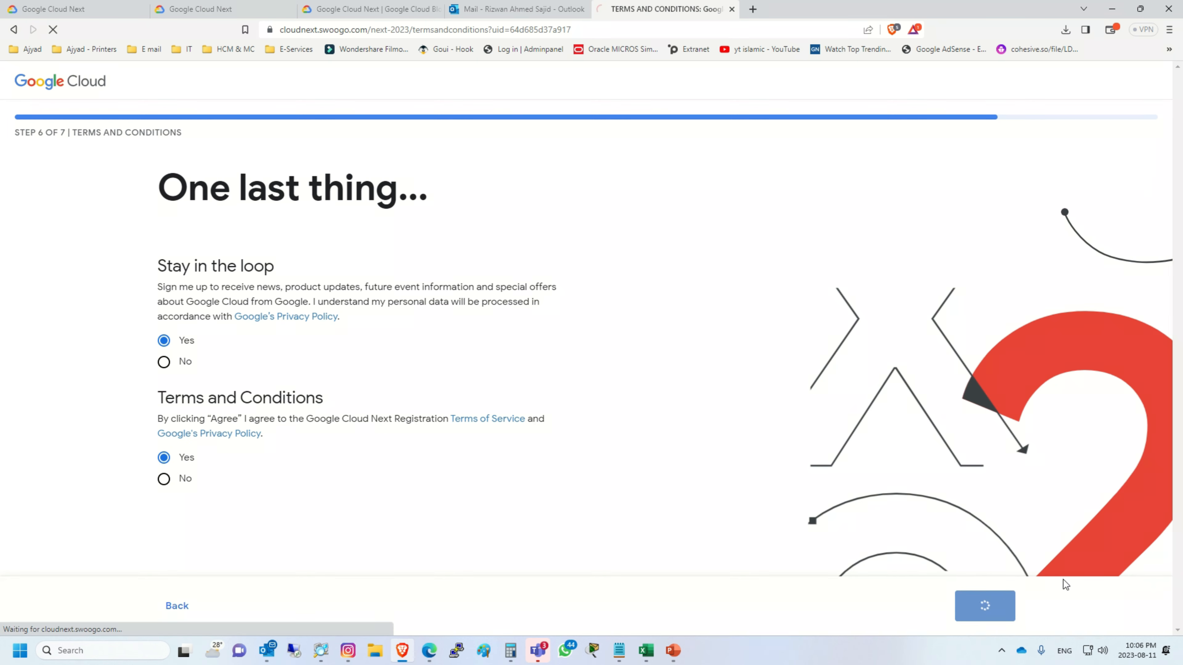
left_click(984, 606)
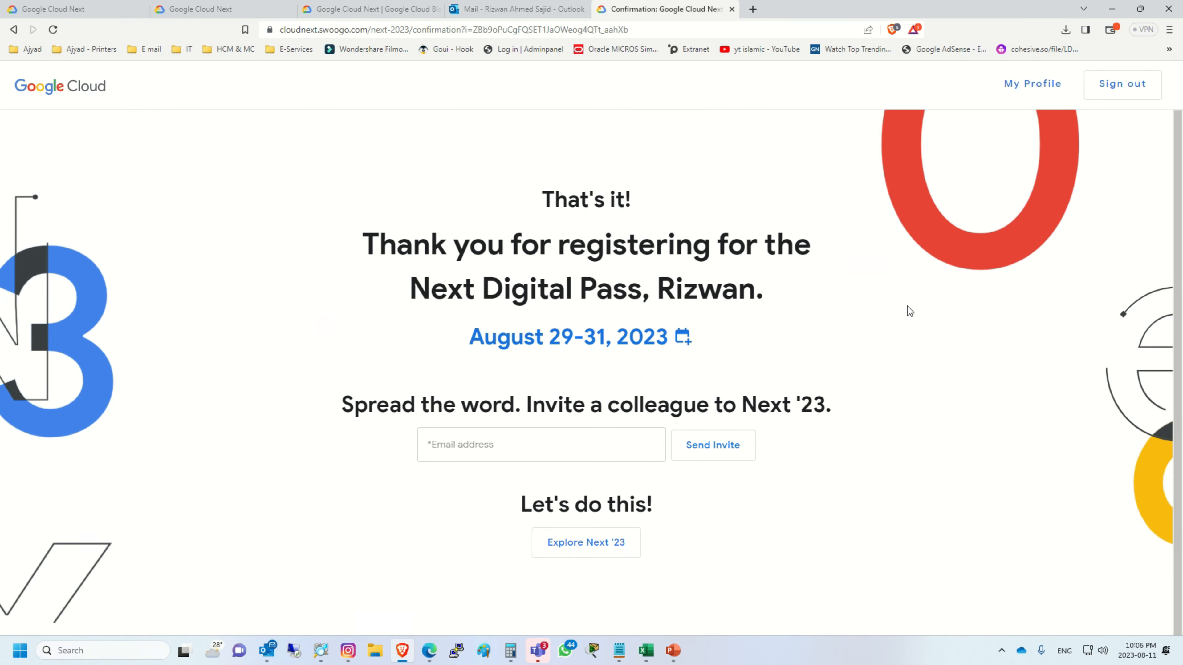